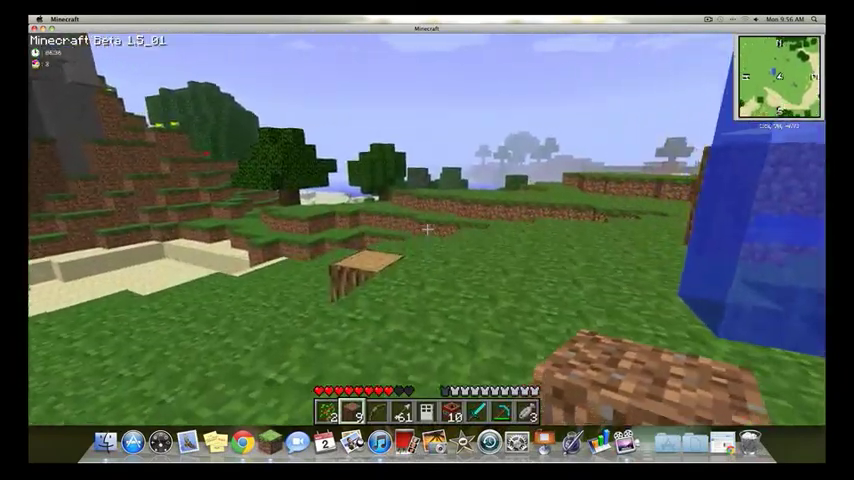
- Scroll Risugami's post to The Mods and download ModLoader via Download (Direct)
key(e)
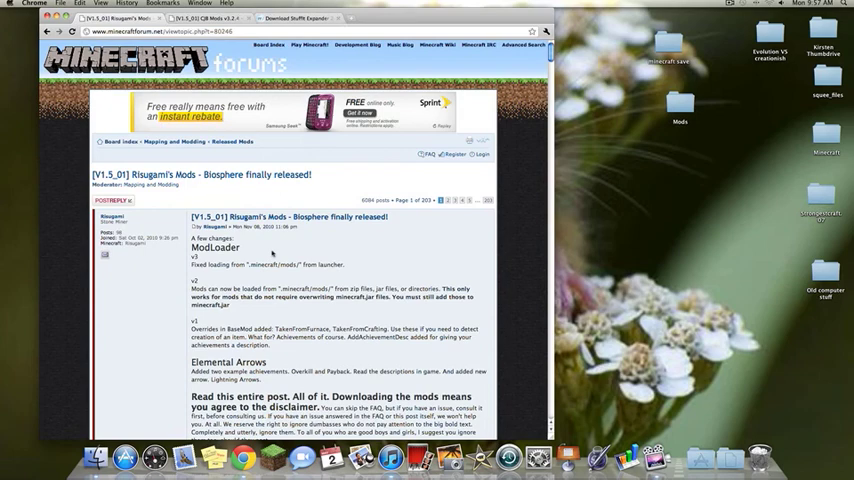
mouse_move(477, 162)
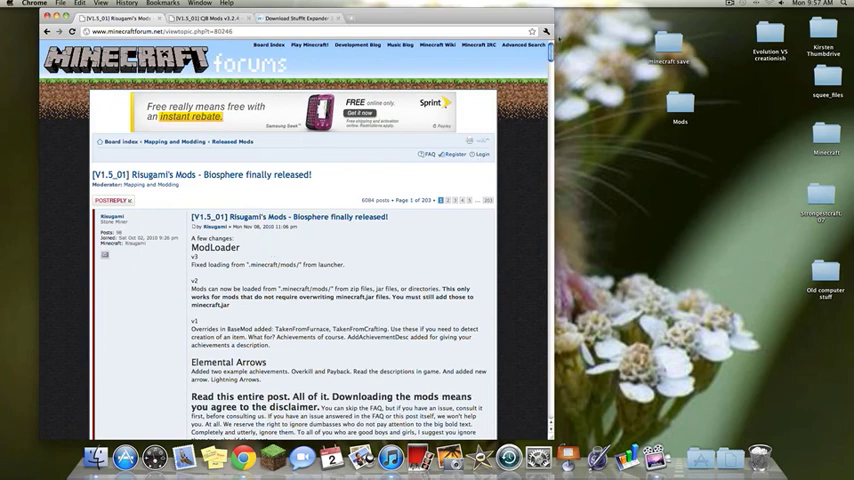
scroll(down, 3)
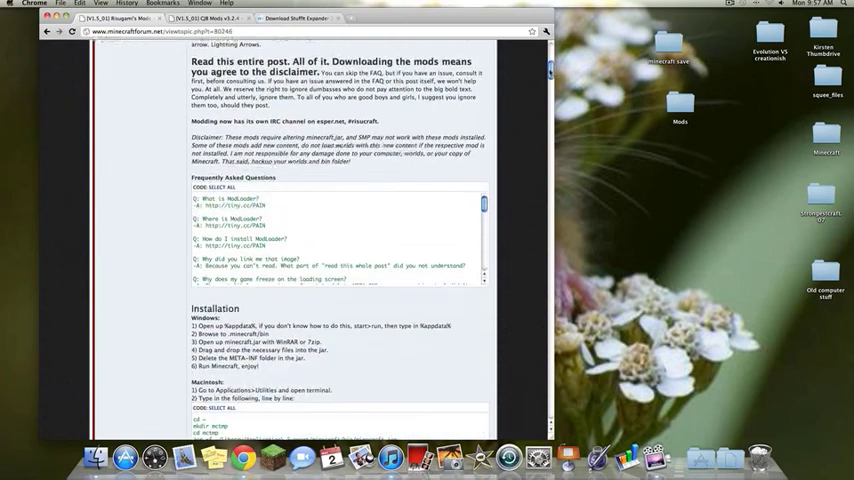
mouse_move(428, 175)
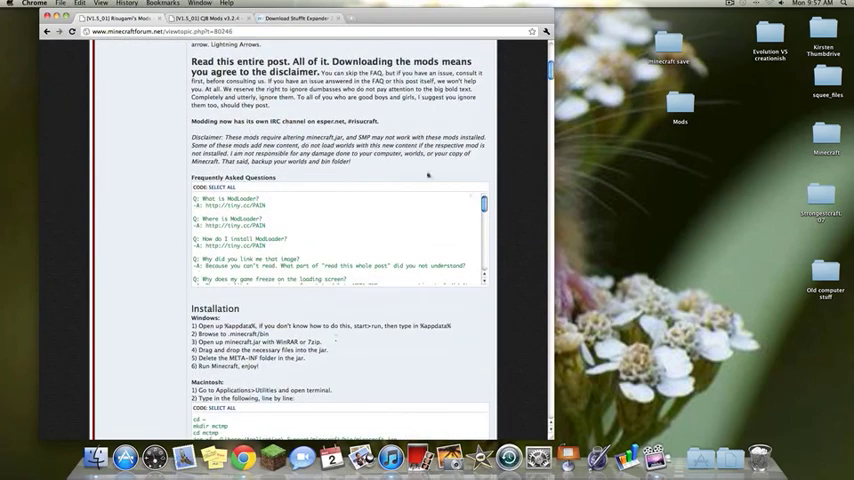
scroll(down, 3)
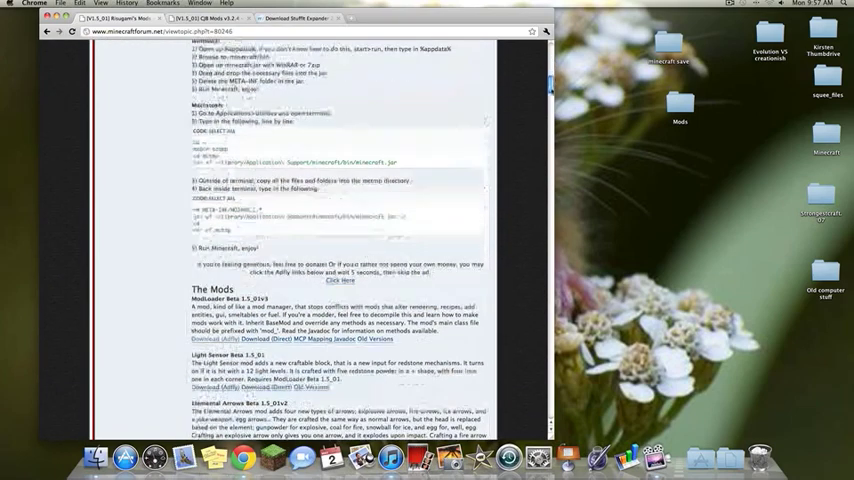
scroll(down, 3)
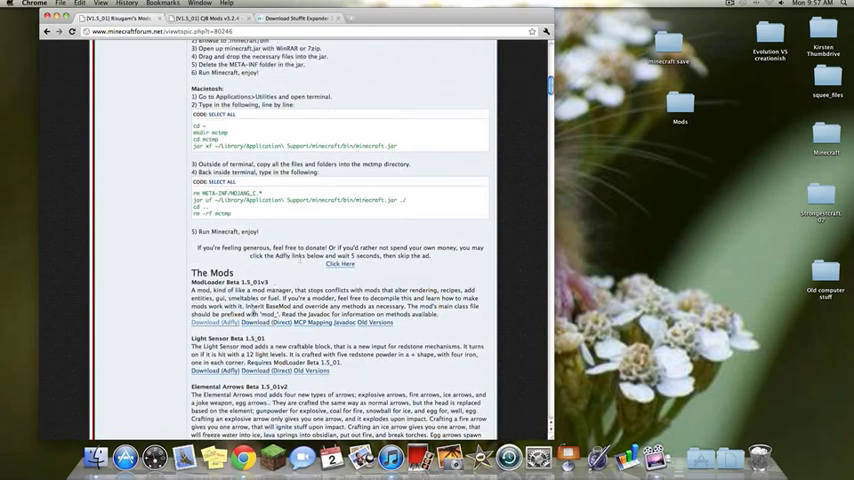
click(254, 322)
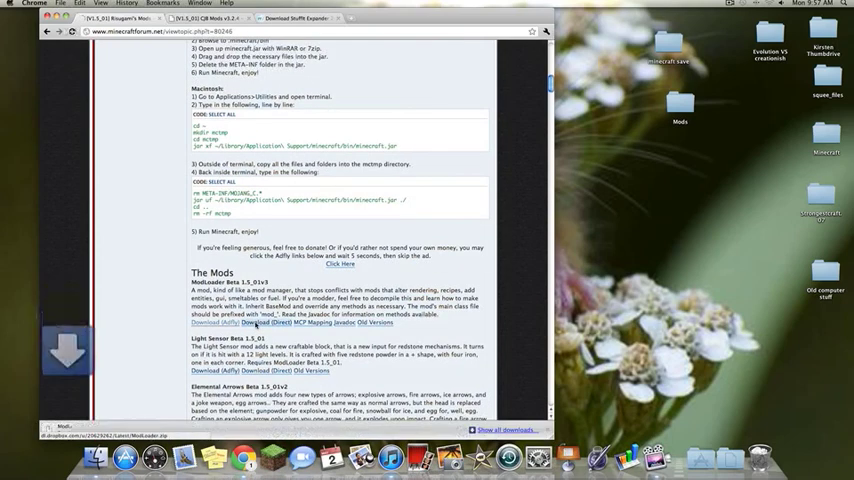
click(254, 322)
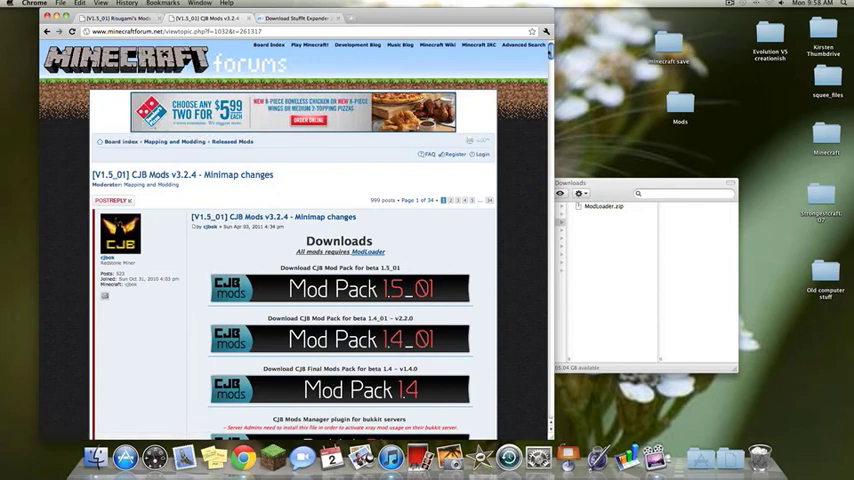
- Download the CJB Mod Pack 1.5_01 as ModPack.rar, then close the Downloads window
scroll(down, 3)
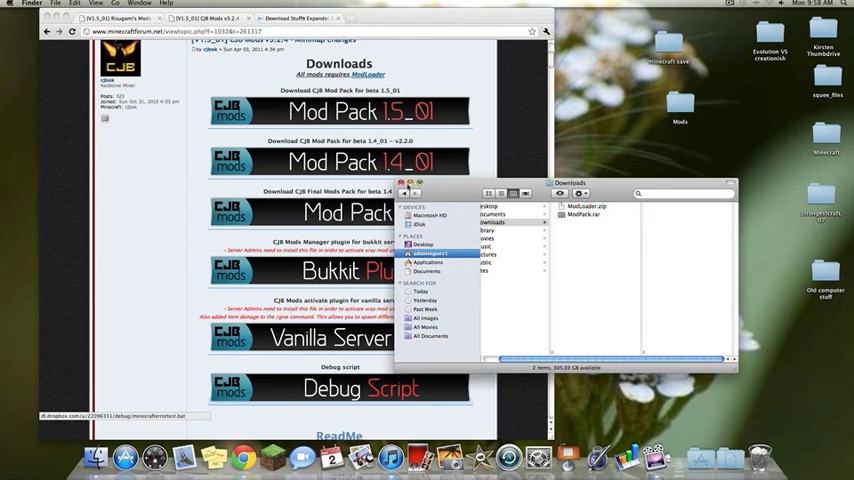
click(401, 183)
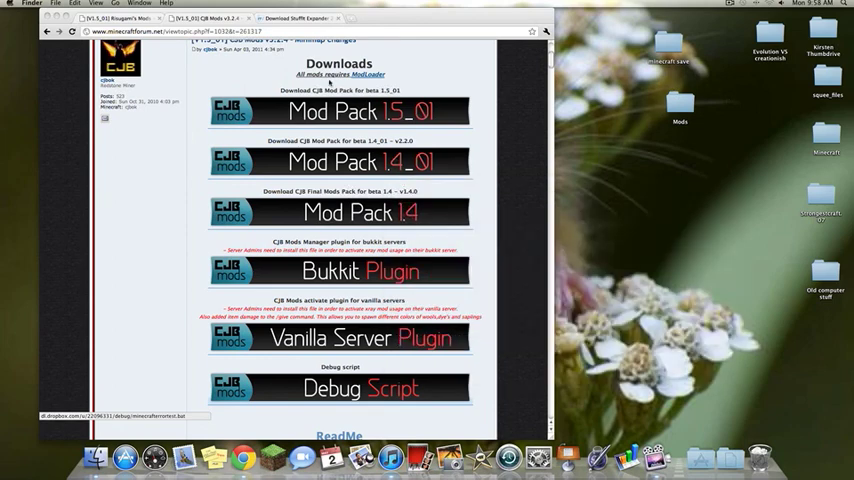
click(770, 55)
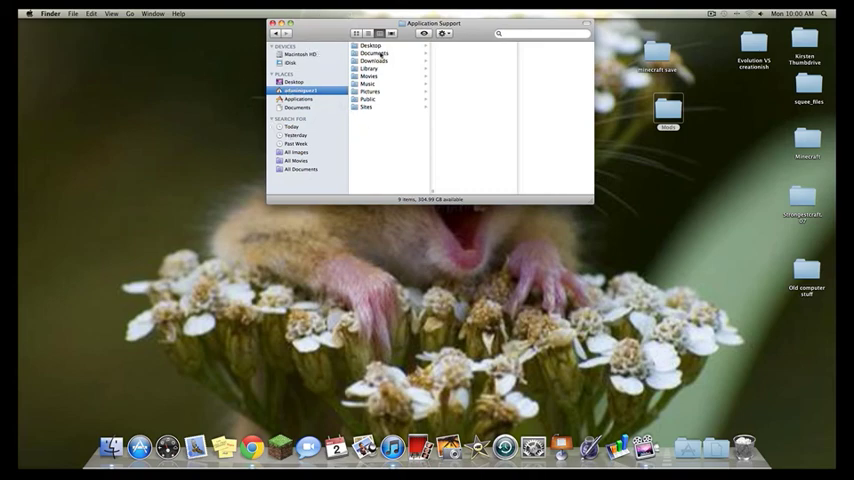
- Navigate Finder through Library and Application Support into minecraft's bin folder
click(369, 68)
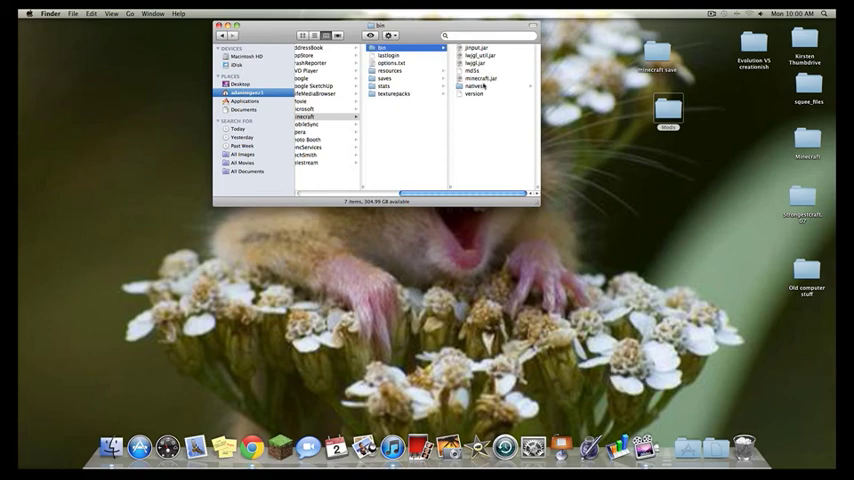
mouse_move(484, 84)
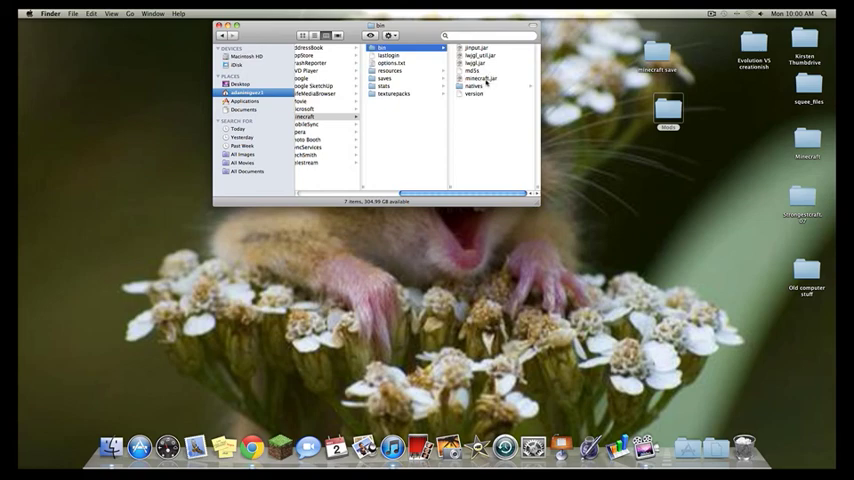
- Unpack minecraft.jar with Archive Utility and move the original jar to the Trash
right_click(481, 78)
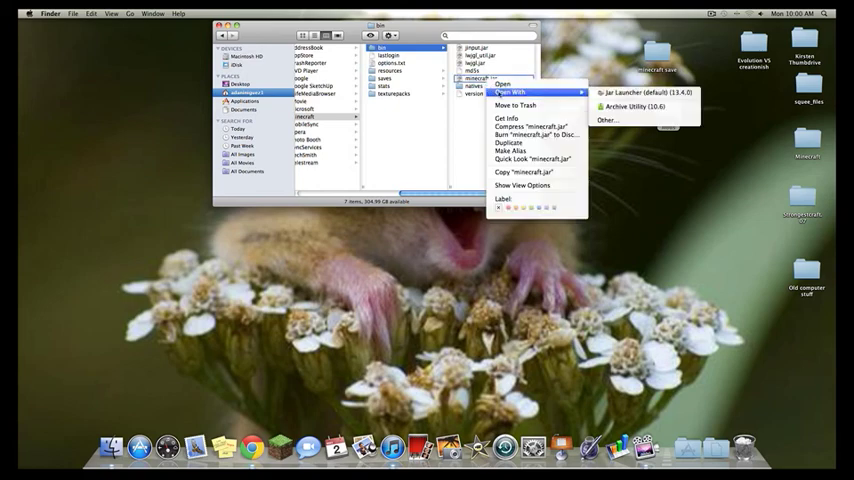
click(625, 107)
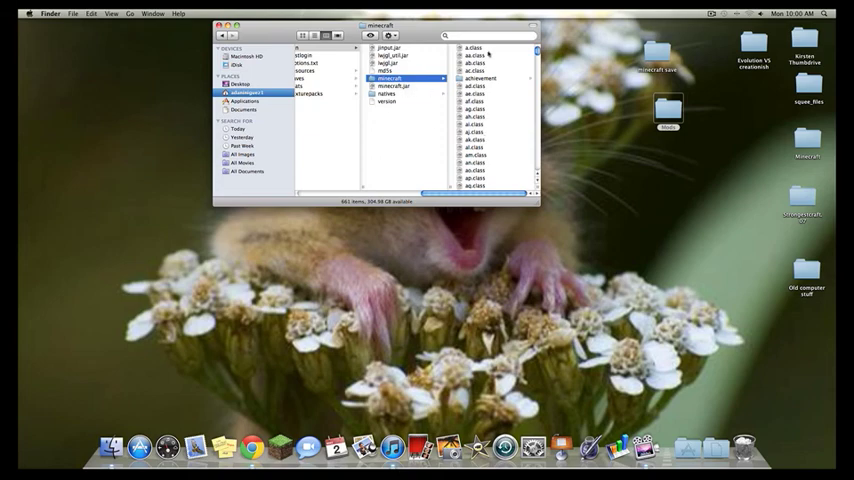
click(393, 85)
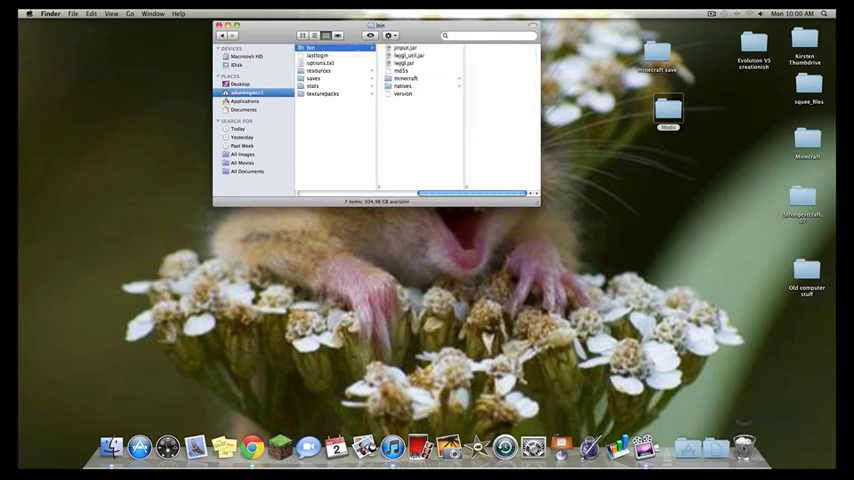
click(405, 78)
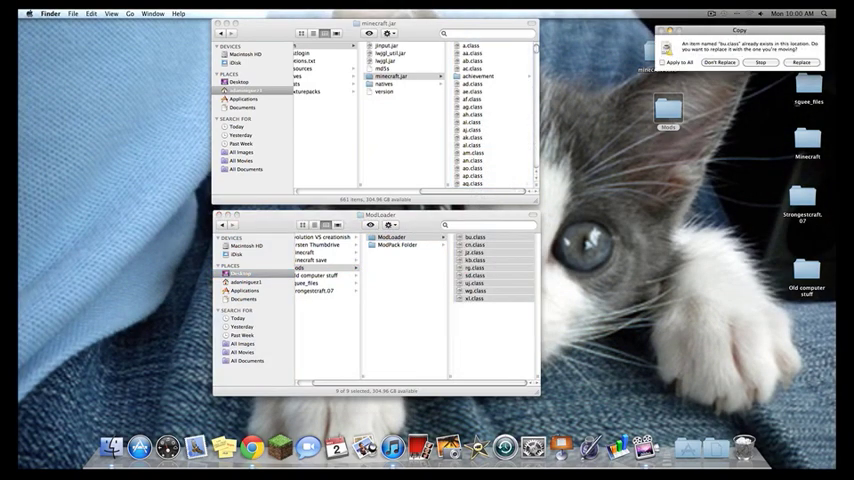
- Replace the conflicting class files with ModLoader's nine, applying to all
click(801, 62)
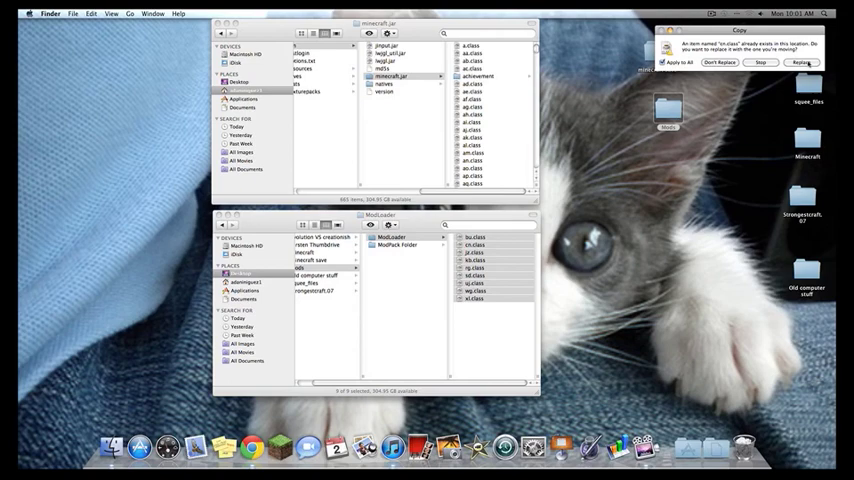
click(803, 62)
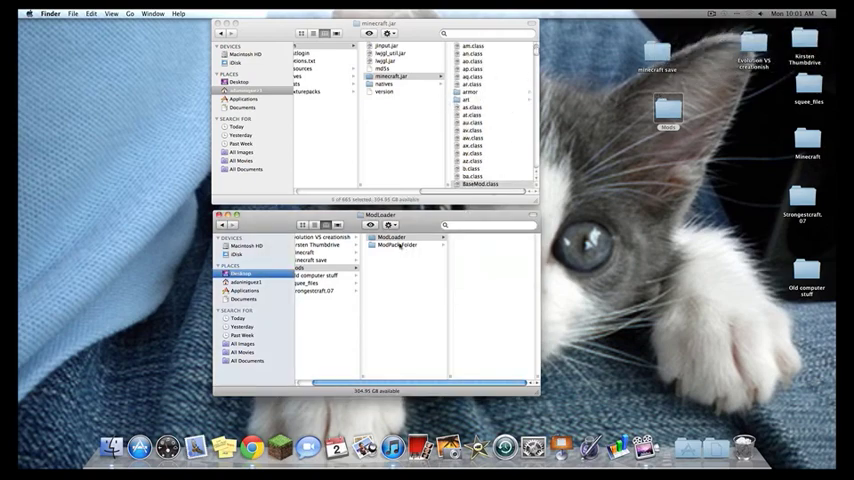
- Open ModPack Folder's 'Put in minecraft.jar' and select all the cjb mod files
click(397, 245)
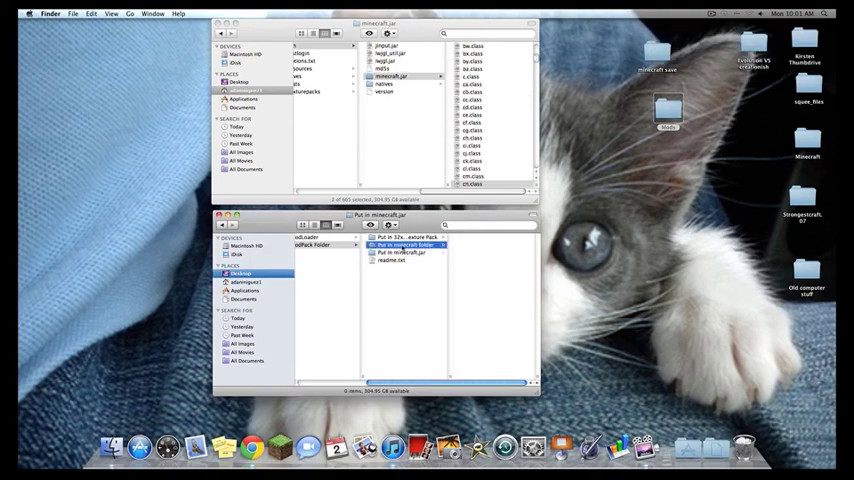
double_click(400, 238)
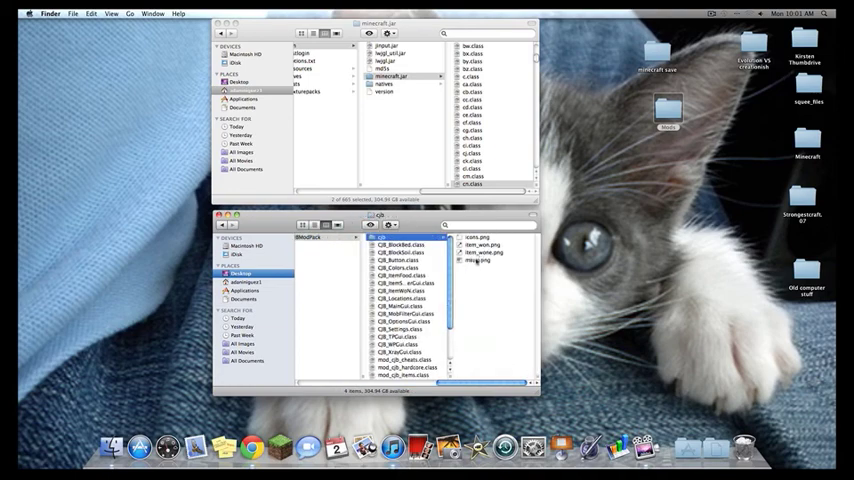
key(cmd+a)
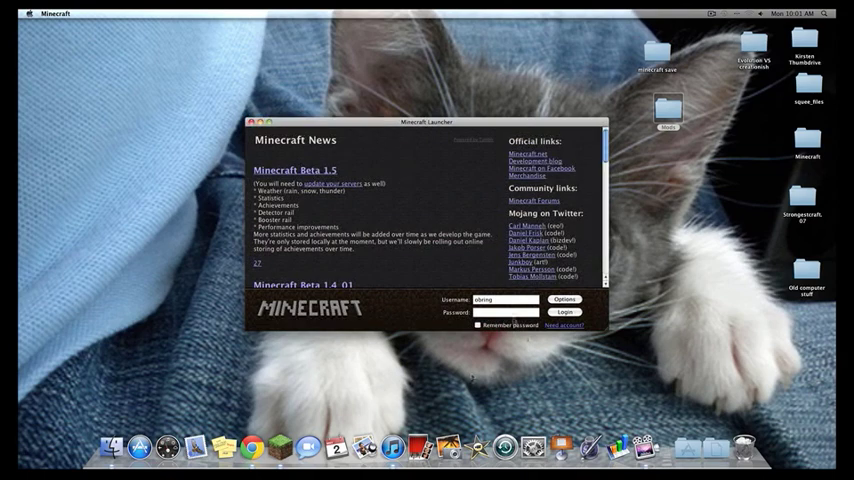
- Log into the Minecraft Launcher with the password to launch Beta 1.5_01
text(password)
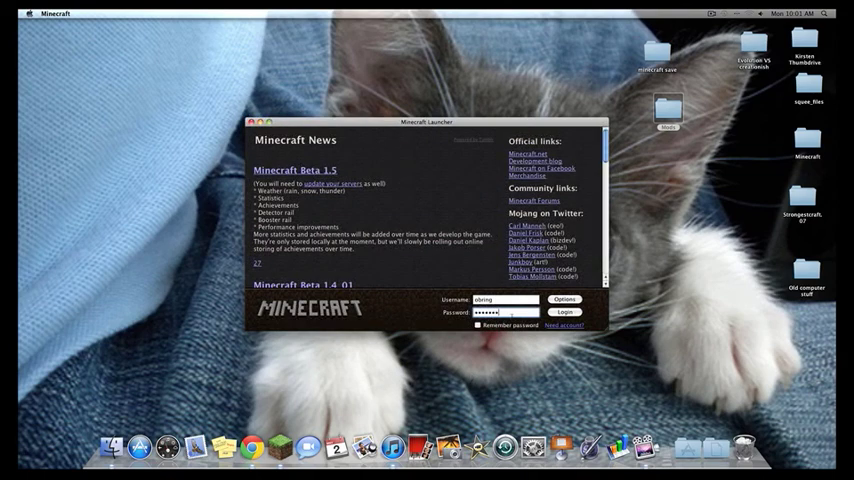
click(564, 311)
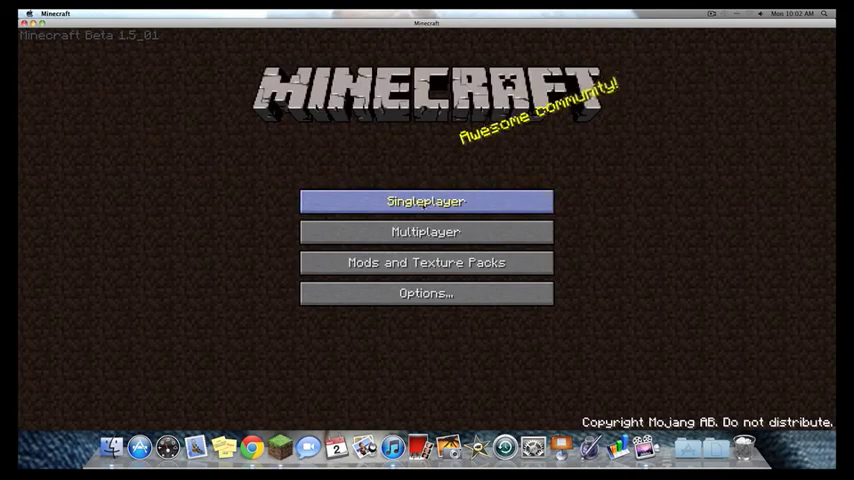
- Create a singleplayer world keeping the default name New World
click(425, 201)
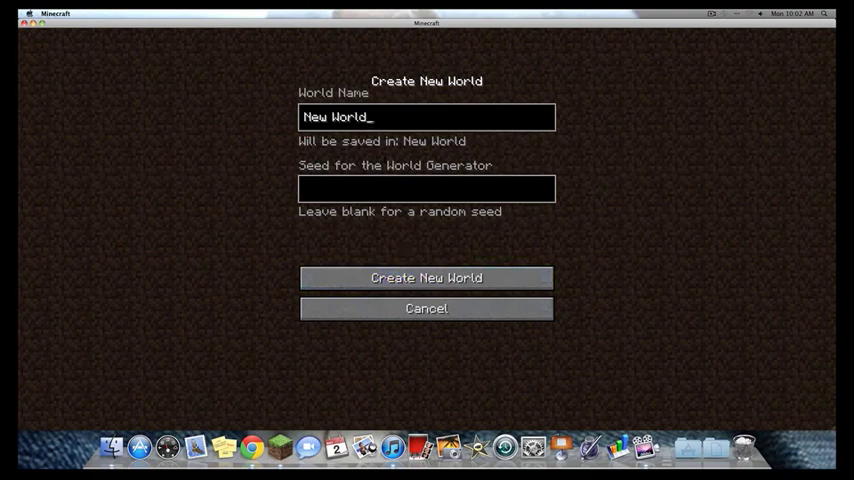
click(426, 278)
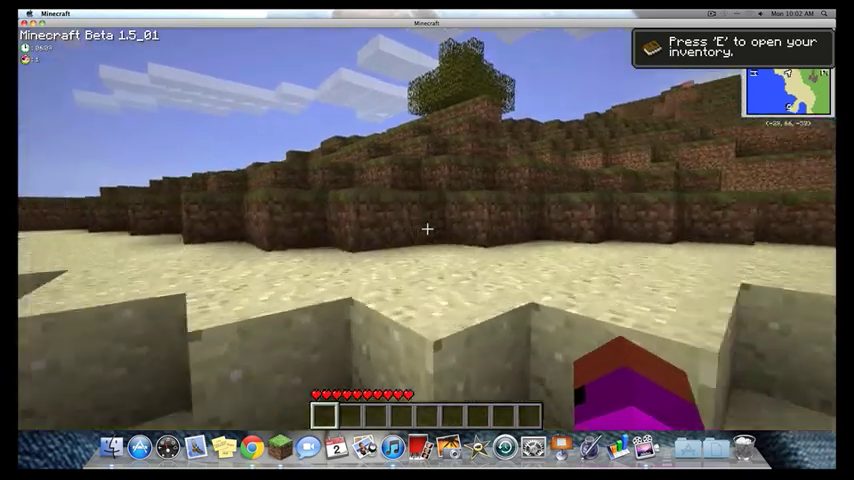
- Resume the game and toggle the X-ray view to reveal buried ores
key(Escape)
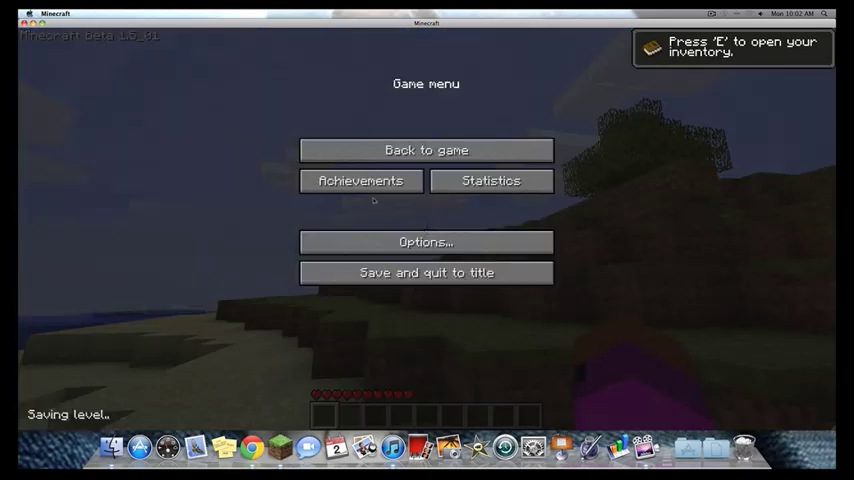
click(426, 150)
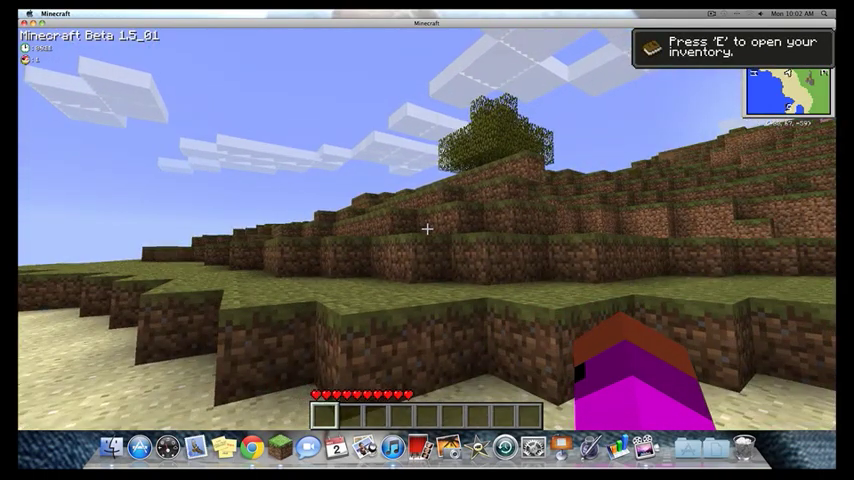
key(e)
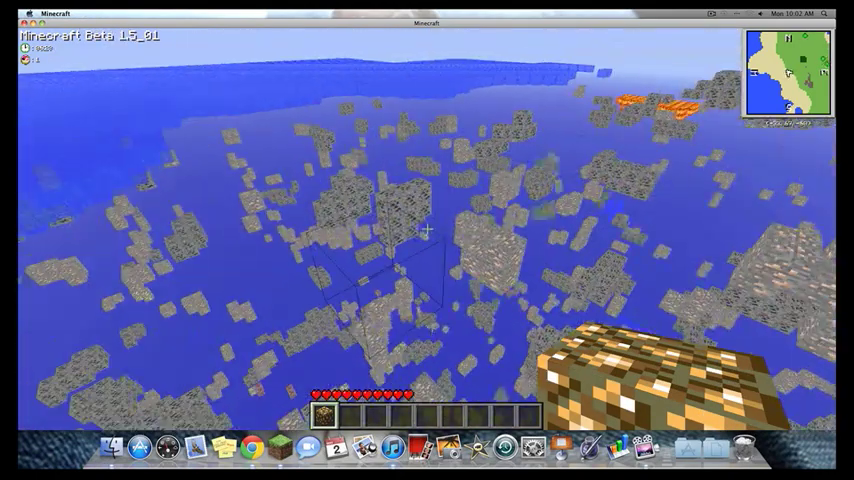
mouse_move(427, 240)
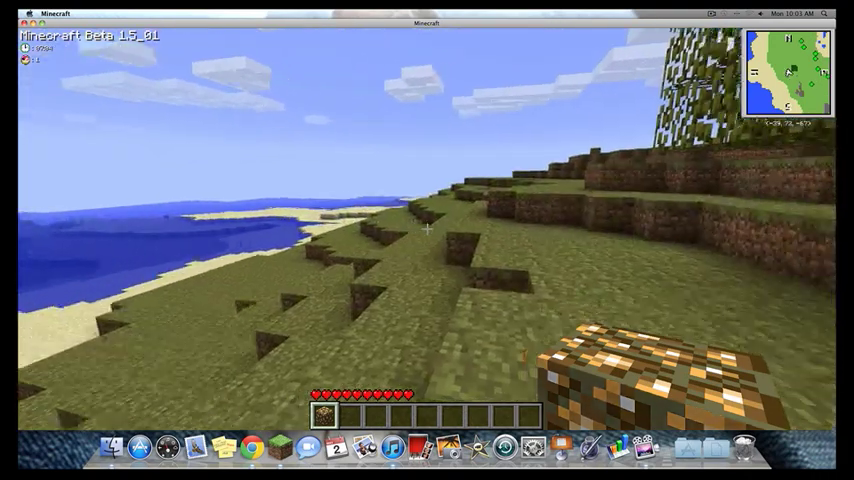
mouse_move(427, 230)
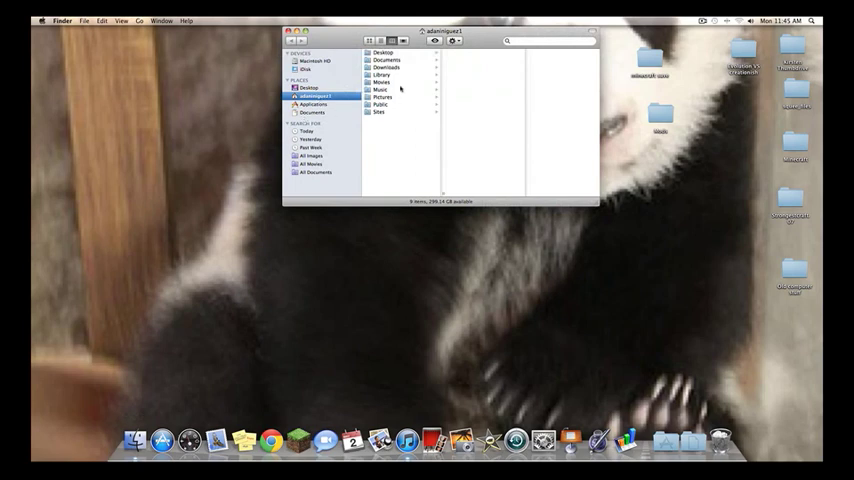
- Check Library > Application Support for the missing minecraft folder, then close the window
click(381, 75)
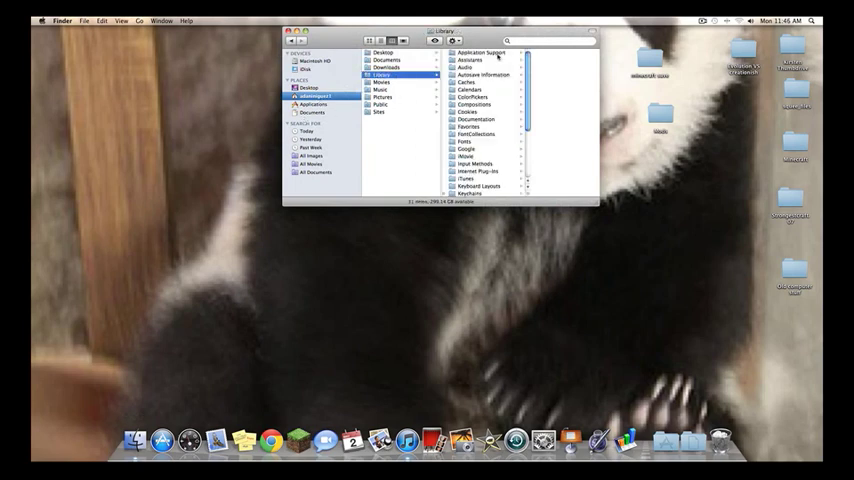
click(480, 52)
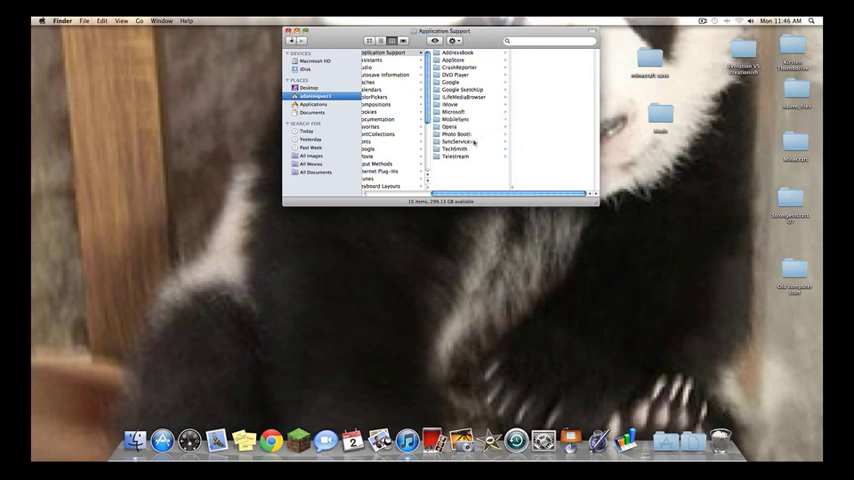
click(289, 31)
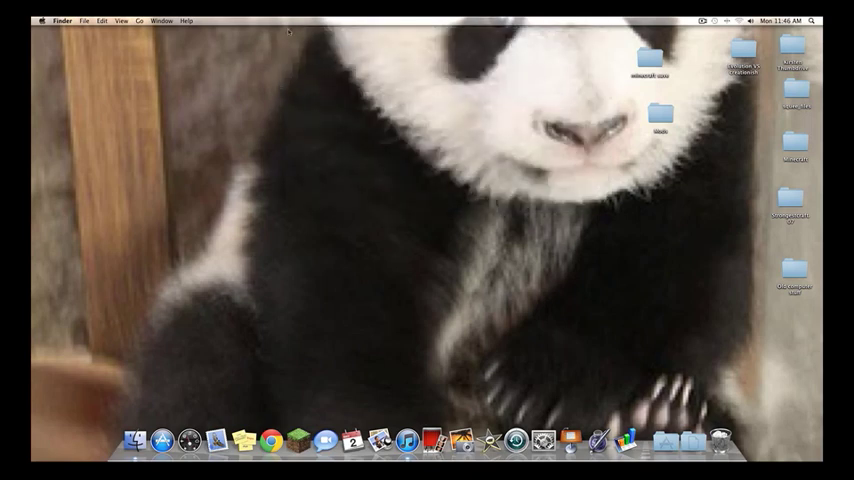
- Relaunch Minecraft from the Dock and start entering the password at the login screen
click(284, 440)
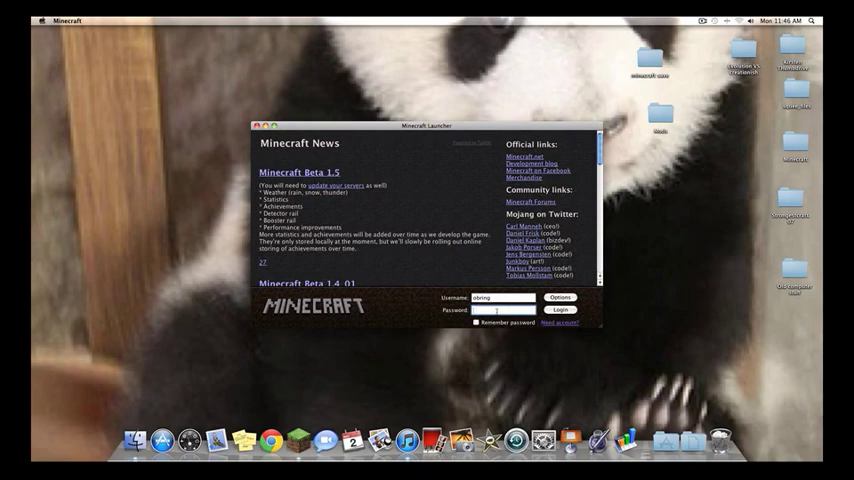
click(560, 309)
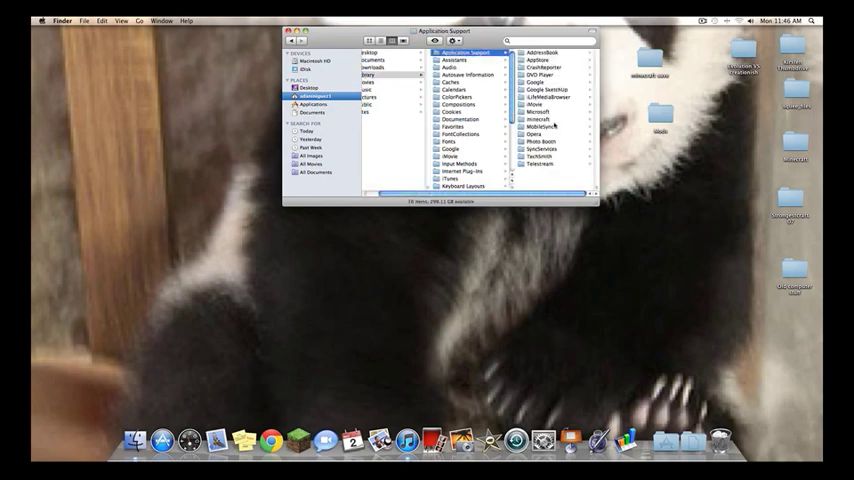
- Open the regenerated minecraft folder in Application Support to view bin, saves and texturepacks
click(540, 119)
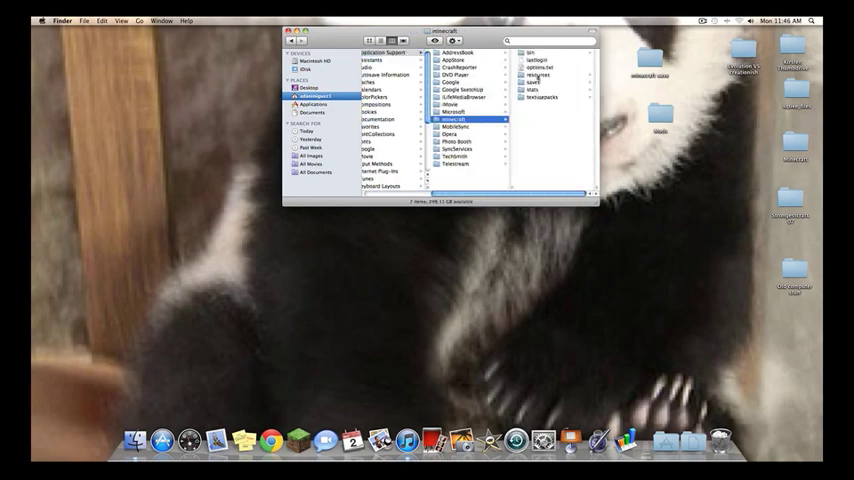